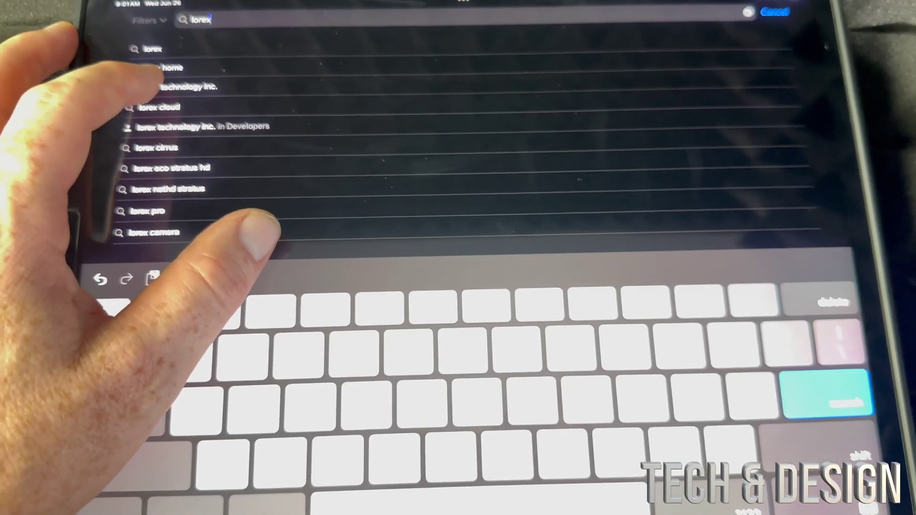
- Search the App Store for the Lorex app
click(172, 68)
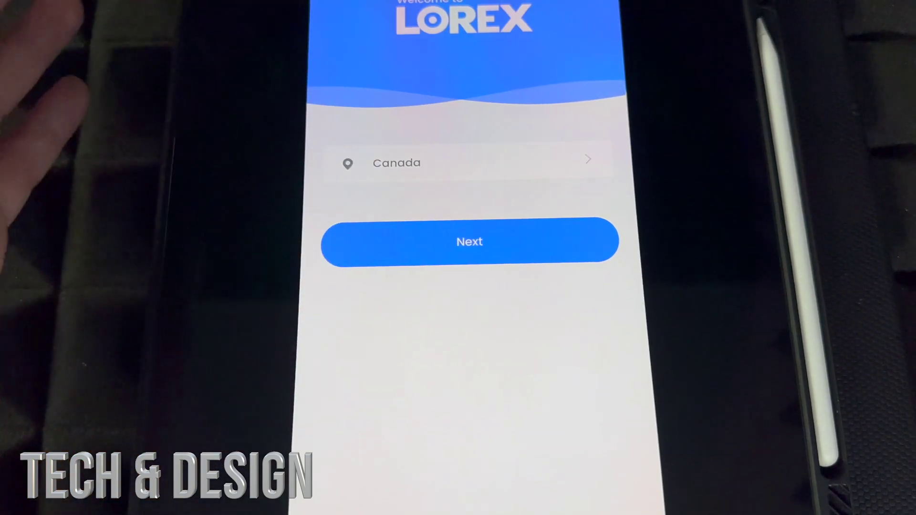
click(470, 242)
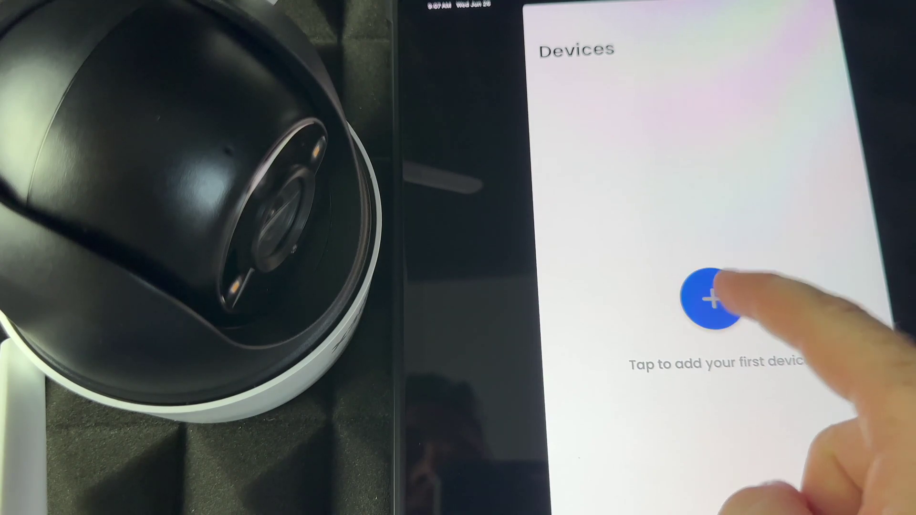
- Start adding a first device and respond to the local network access prompt
click(709, 305)
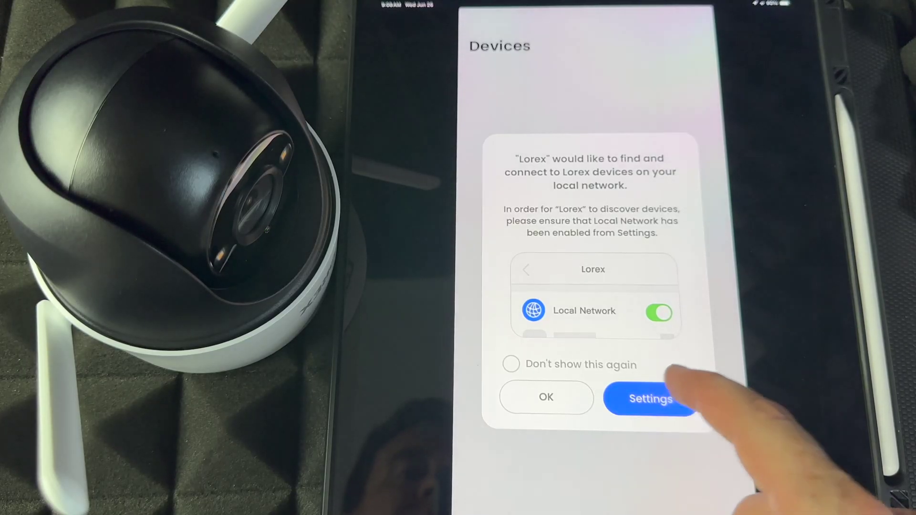
click(651, 399)
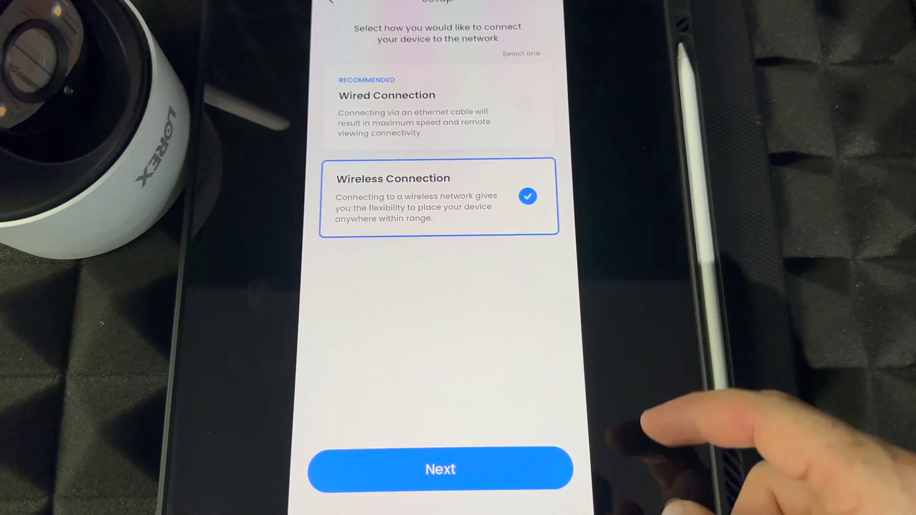
click(440, 469)
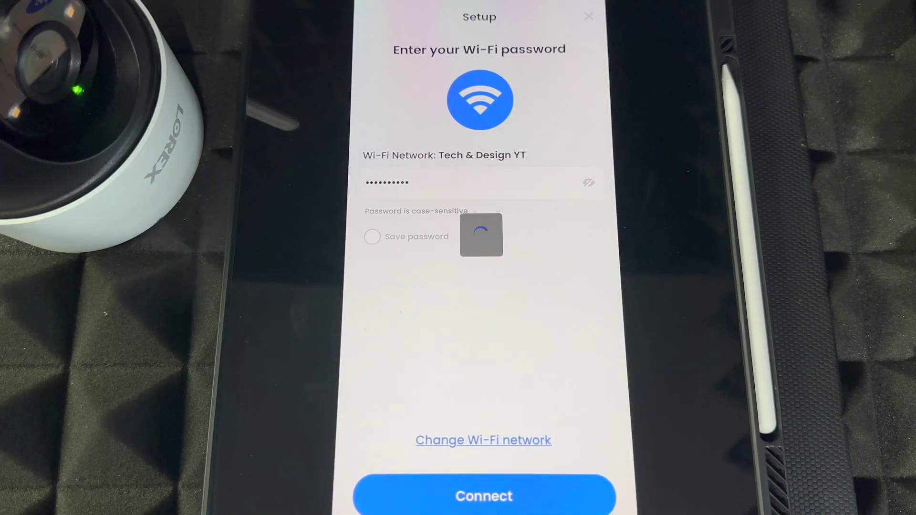
- Connect the camera to Wi-Fi and continue past Setup Almost Complete once the LED is green
click(483, 496)
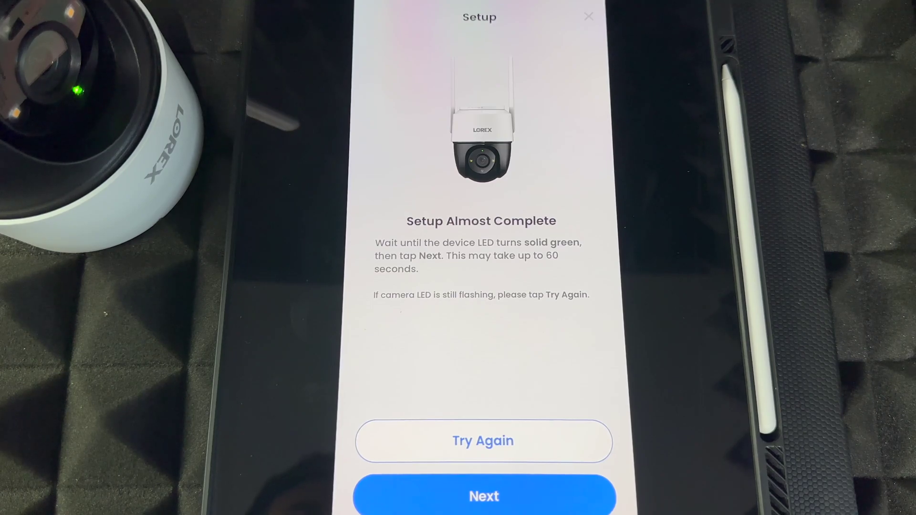
click(484, 509)
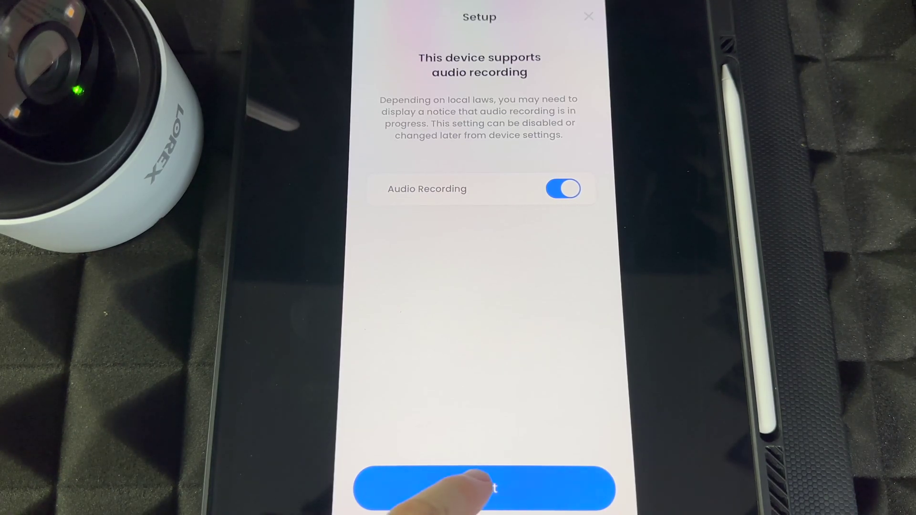
- Keep Audio Recording and Alert and Event Thumbnails switched on
click(483, 496)
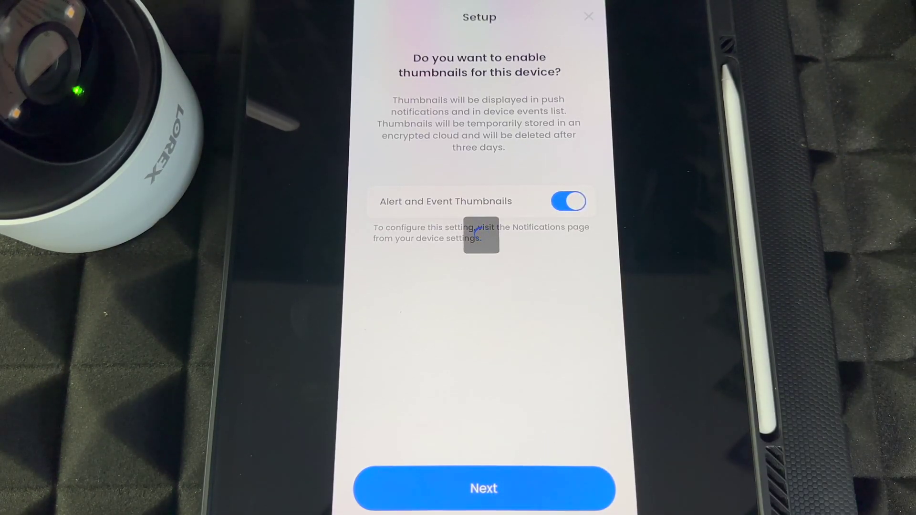
click(484, 487)
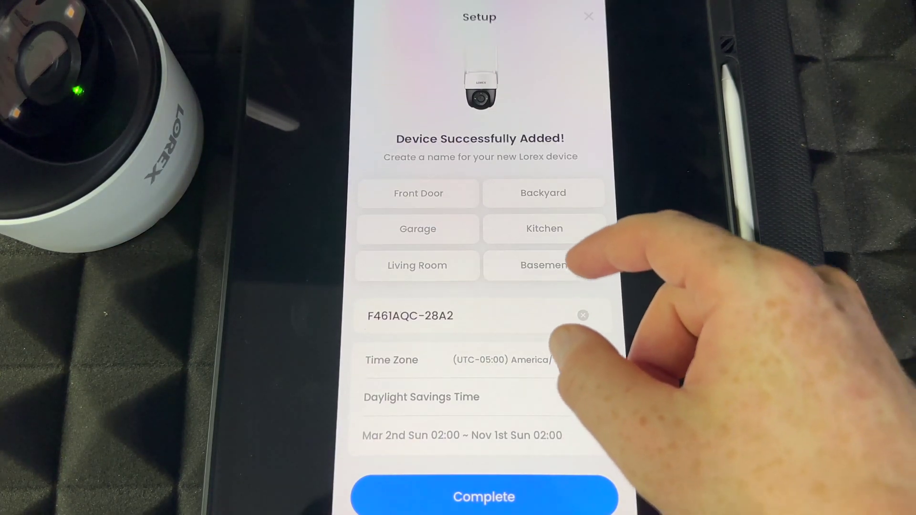
- Pick the 'Backyard' name preset for the new camera
click(543, 192)
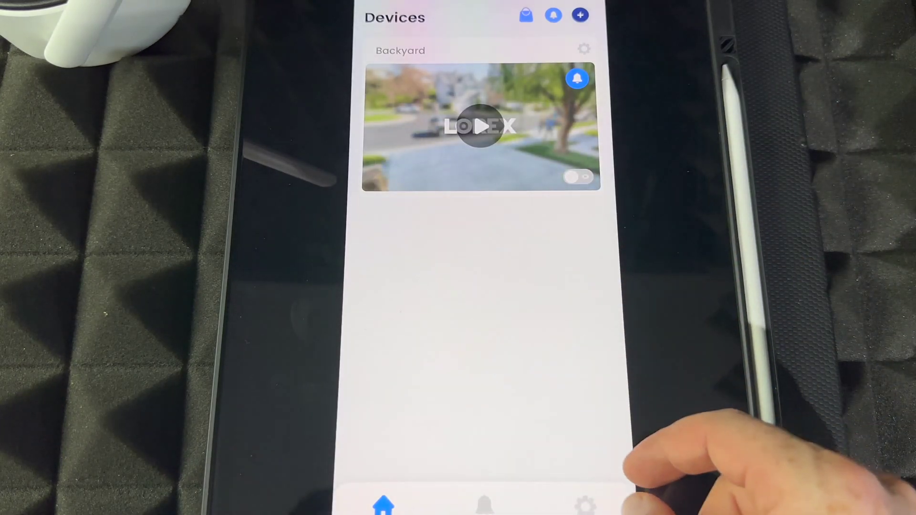
- Open the Backyard camera tile and step through the feature tips
click(479, 129)
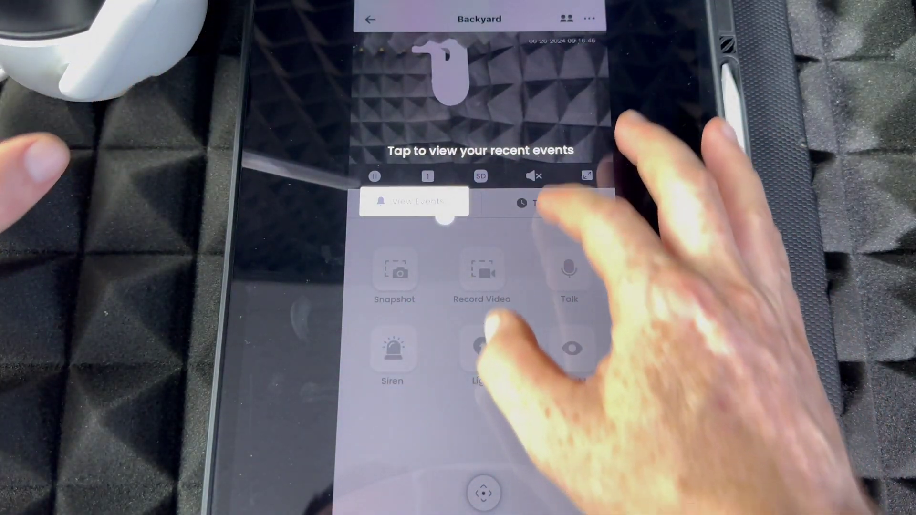
click(546, 202)
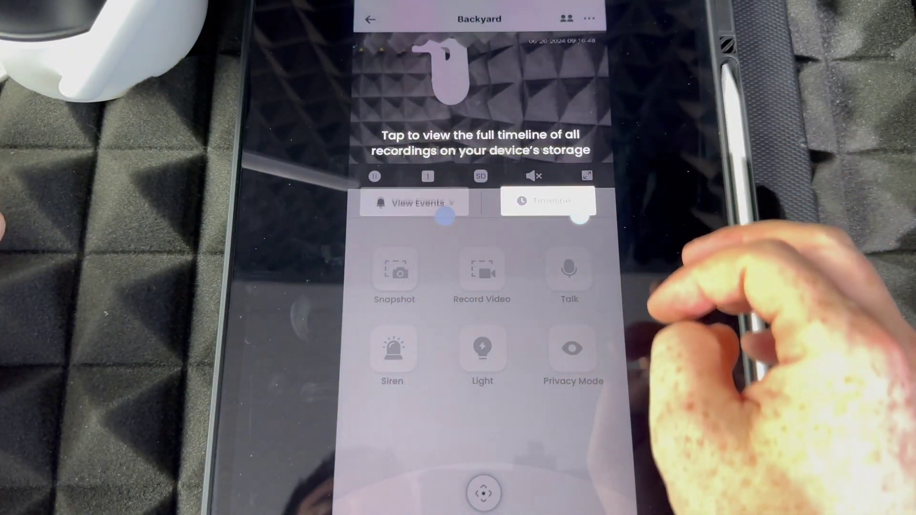